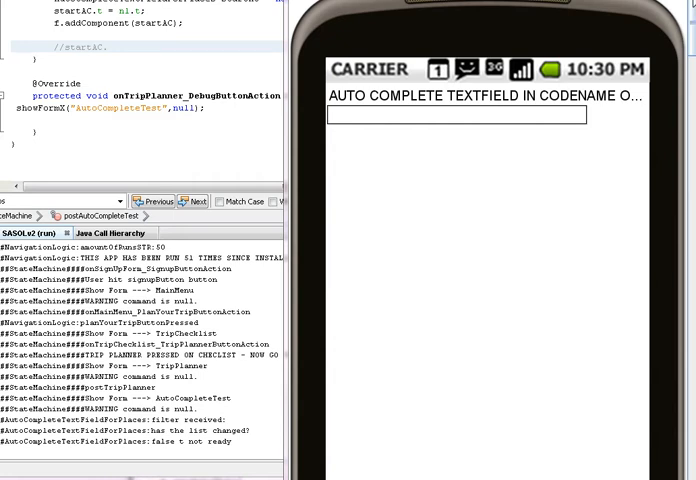
pyautogui.moveTo(458, 205)
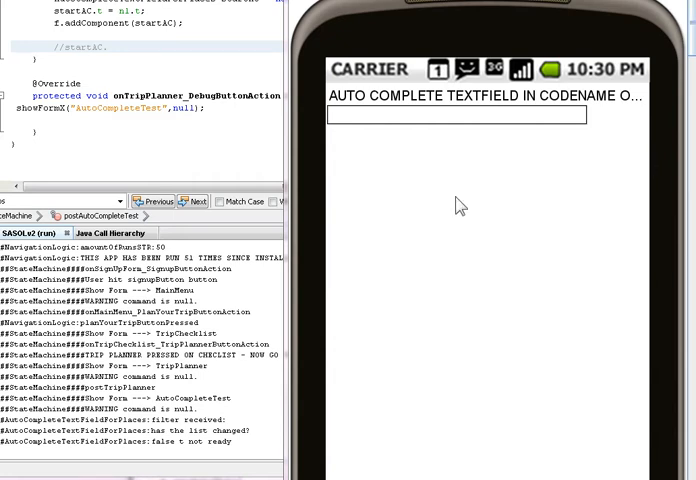
pyautogui.moveTo(435, 178)
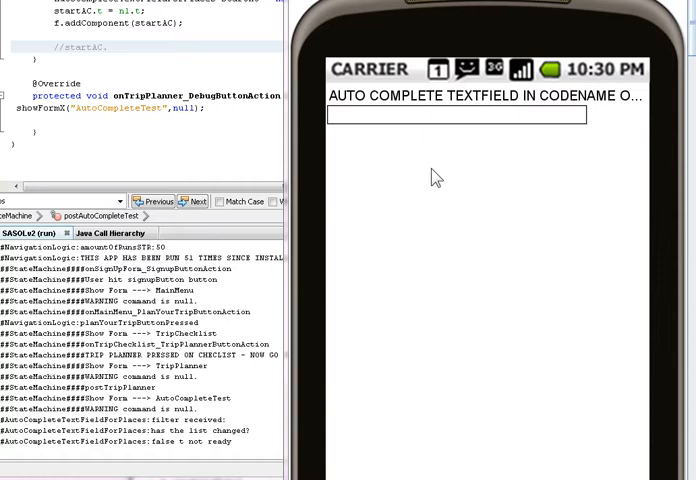
pyautogui.moveTo(457, 133)
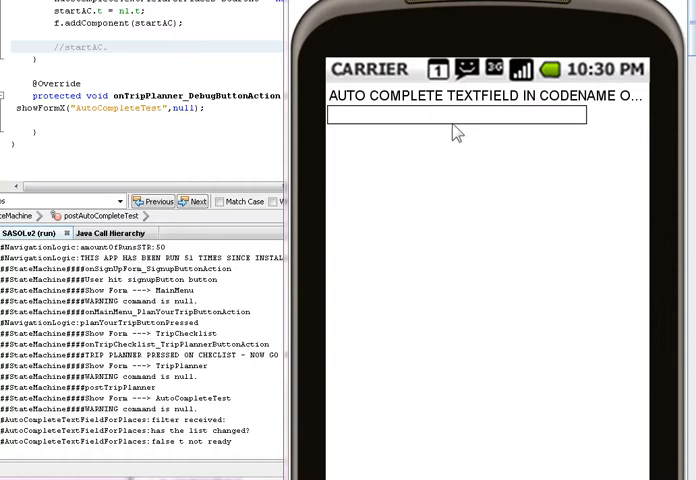
pyautogui.moveTo(417, 175)
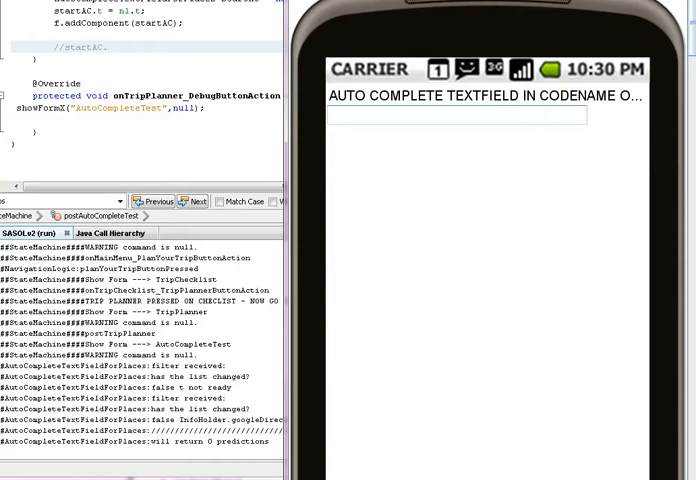
pyautogui.write('lon')
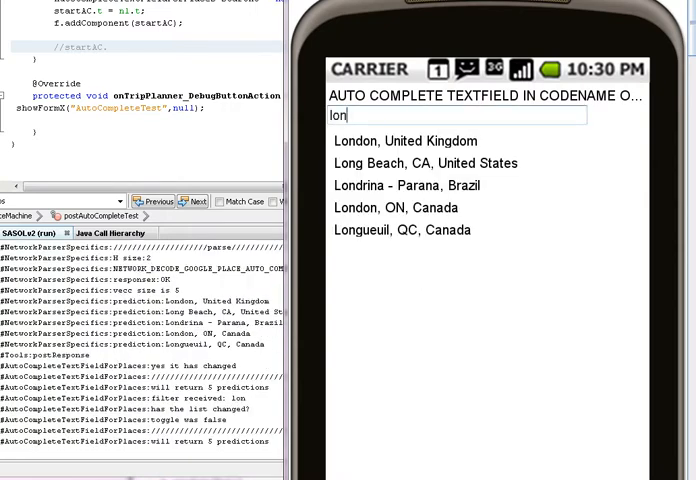
pyautogui.moveTo(425, 325)
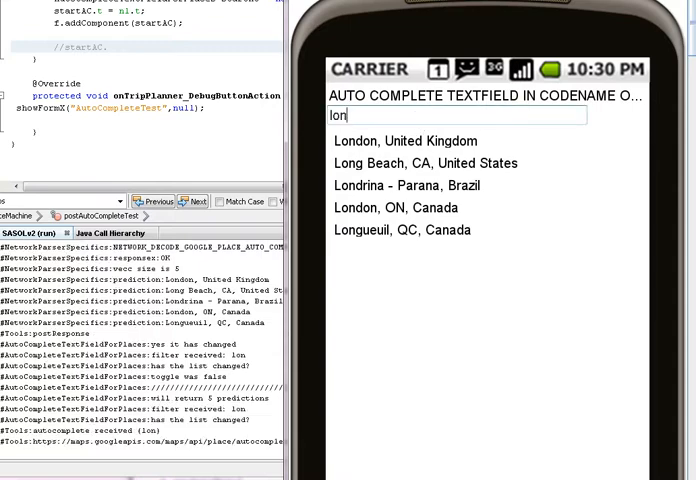
pyautogui.write('lman')
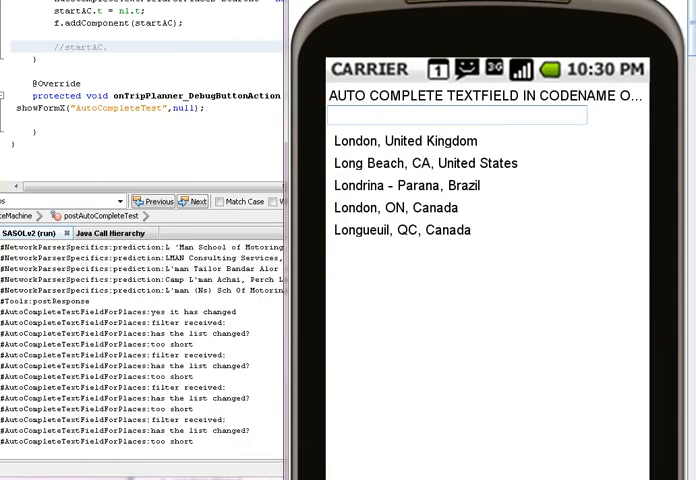
pyautogui.write('manch')
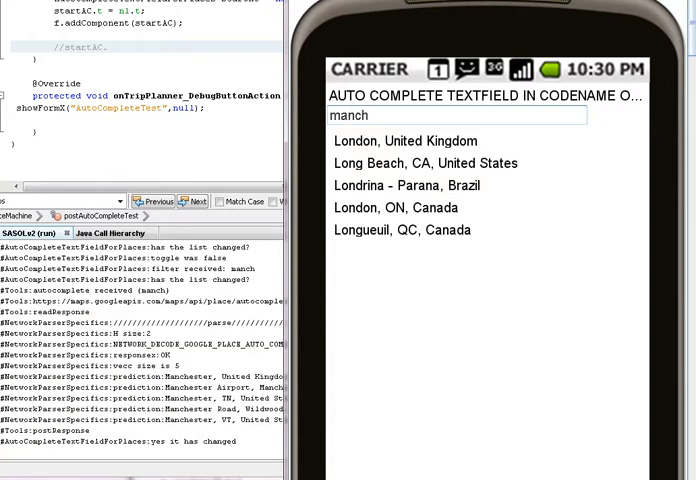
pyautogui.moveTo(370, 338)
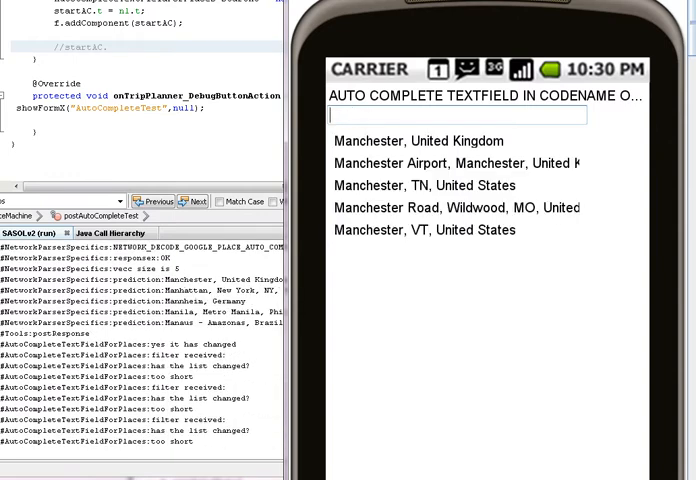
pyautogui.write('hong')
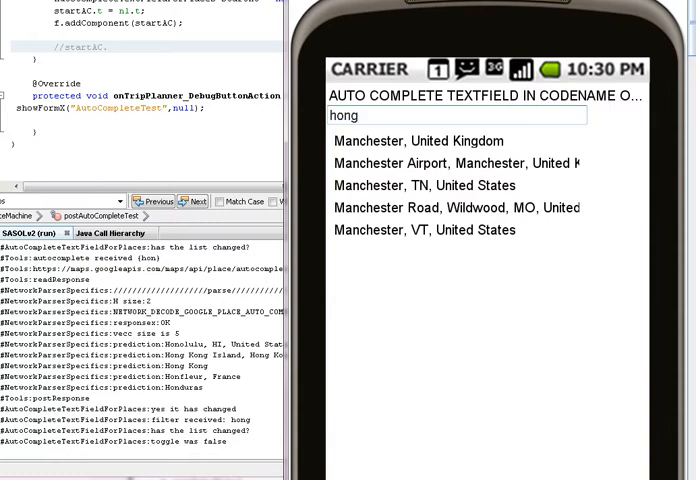
pyautogui.moveTo(406, 350)
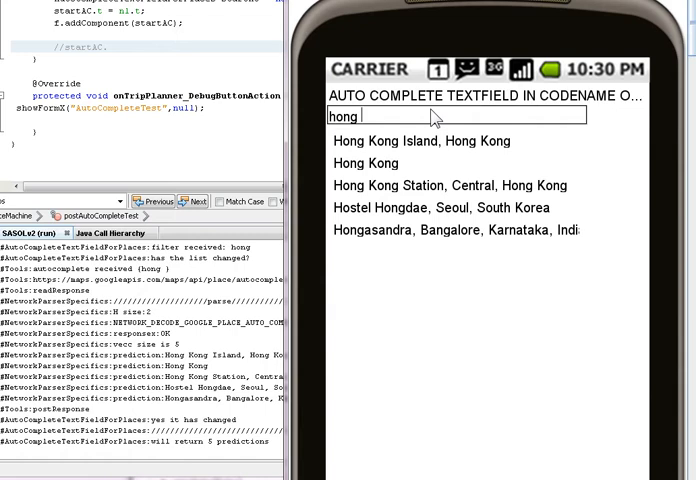
pyautogui.moveTo(445, 318)
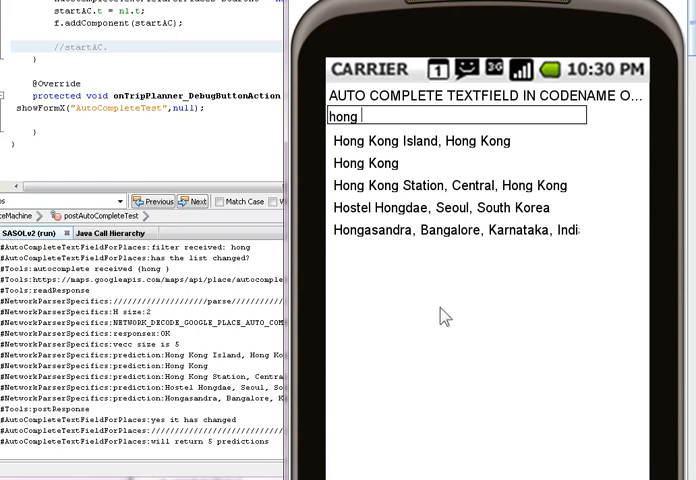